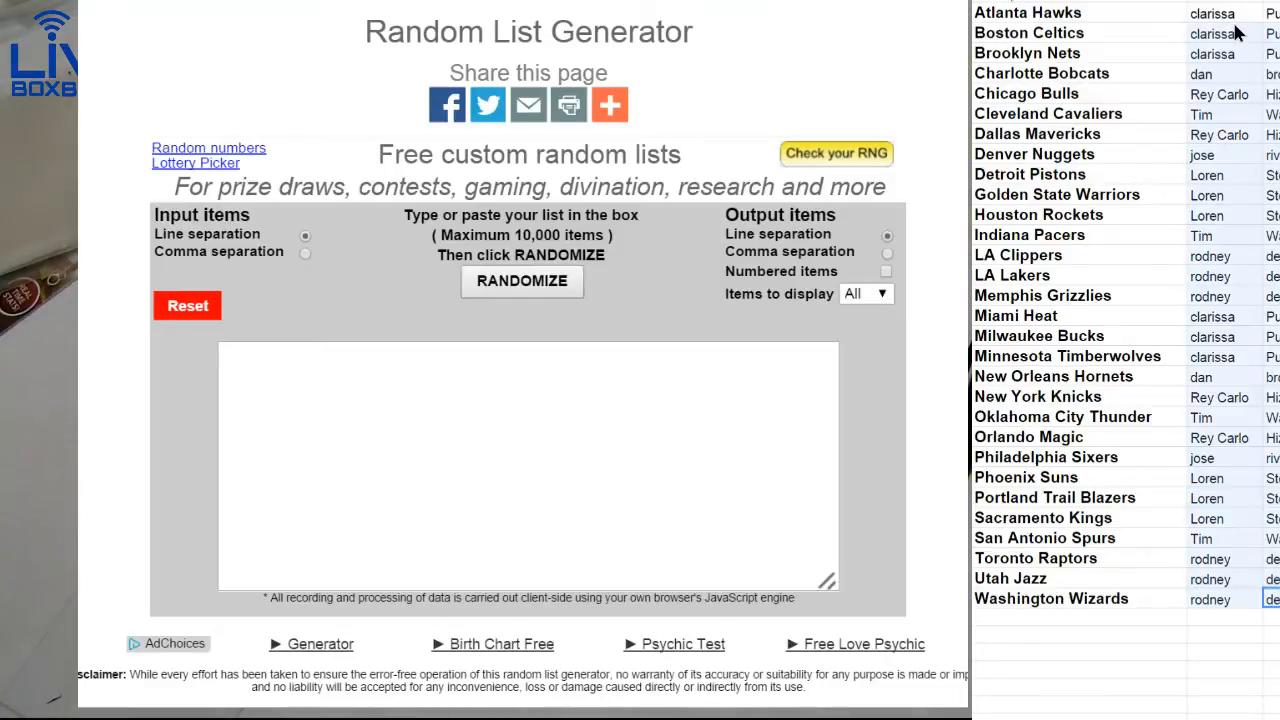
# Randomize the pasted team owner list three times in a row
pyautogui.click(521, 281)
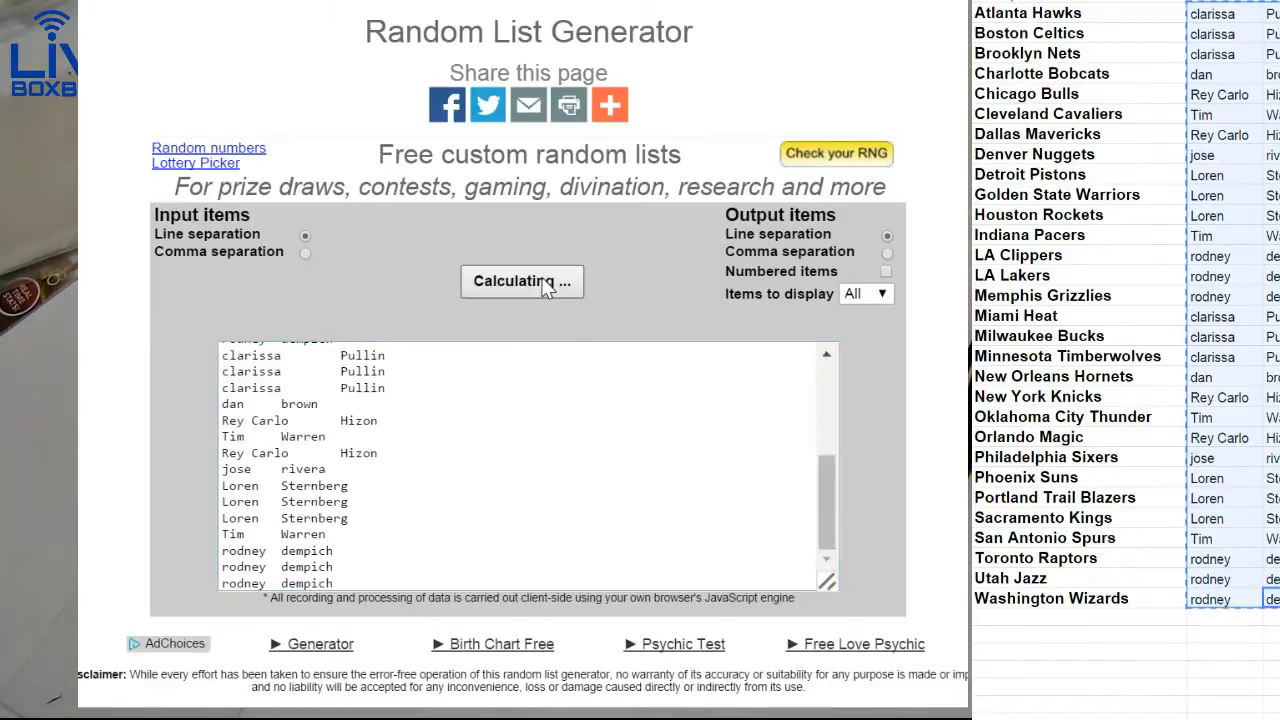
pyautogui.click(521, 281)
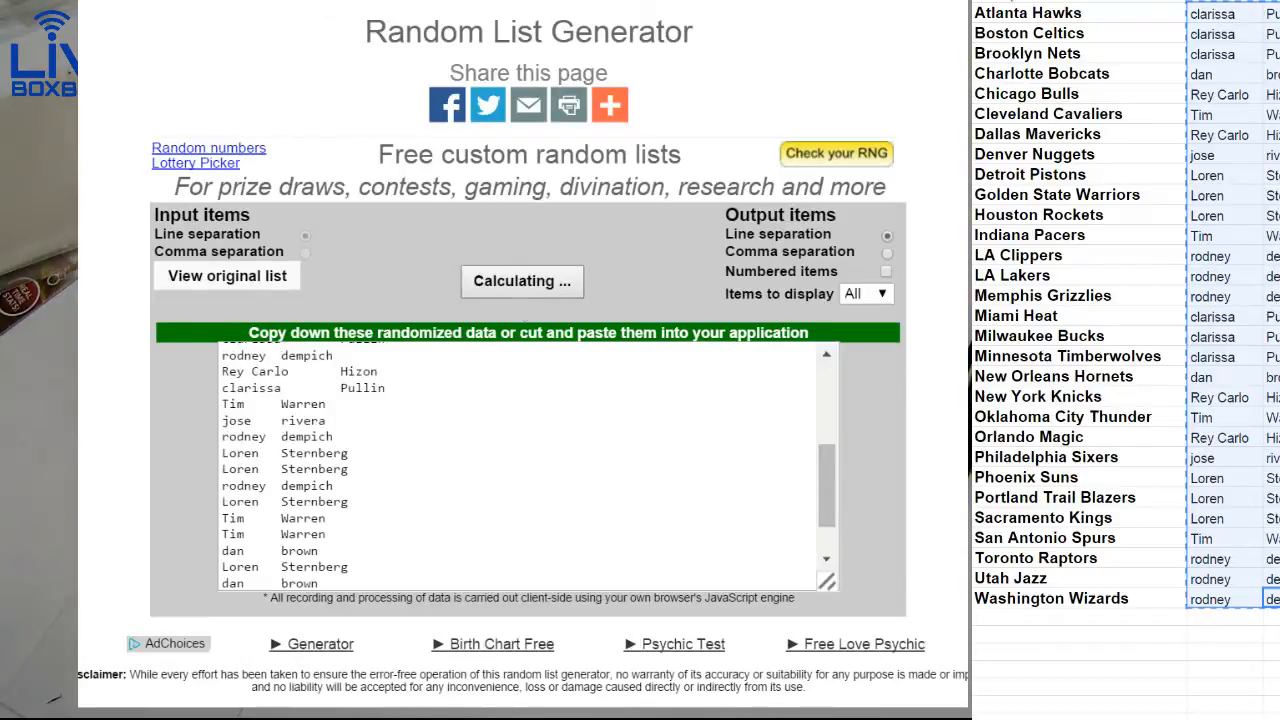
pyautogui.click(521, 281)
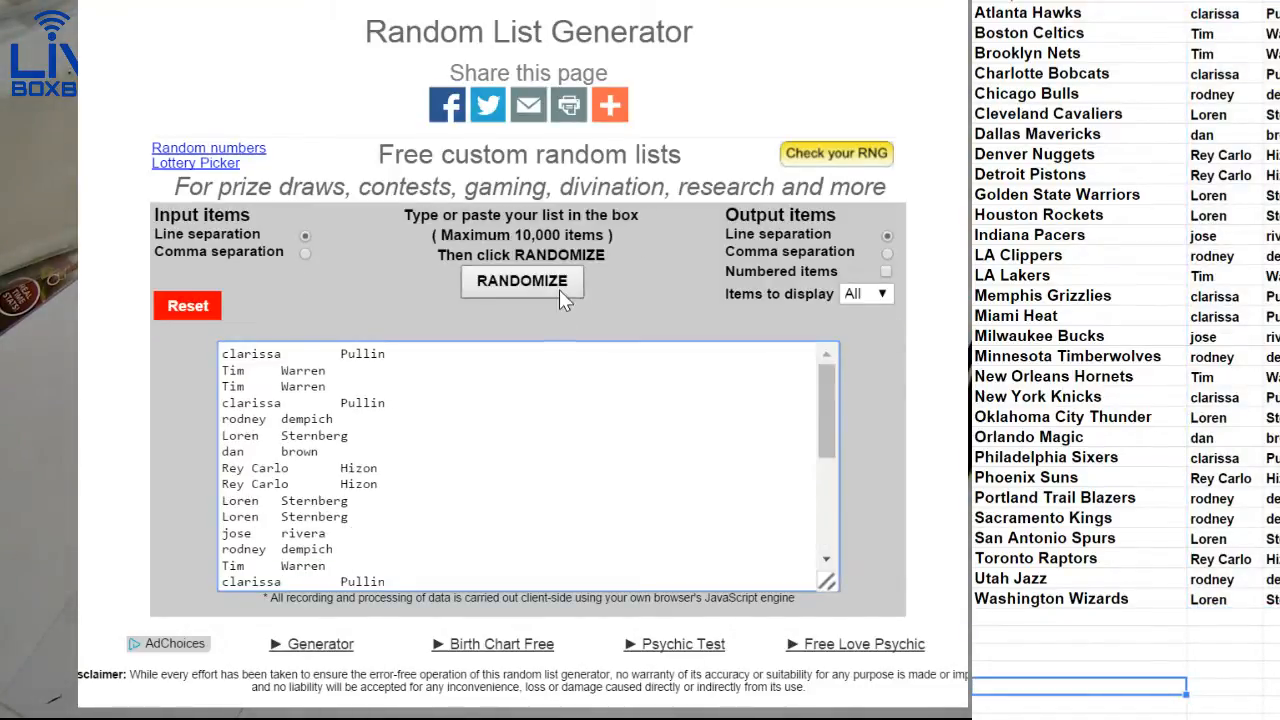
# Reshuffle the team owner names twice for a fresh random order
pyautogui.click(521, 281)
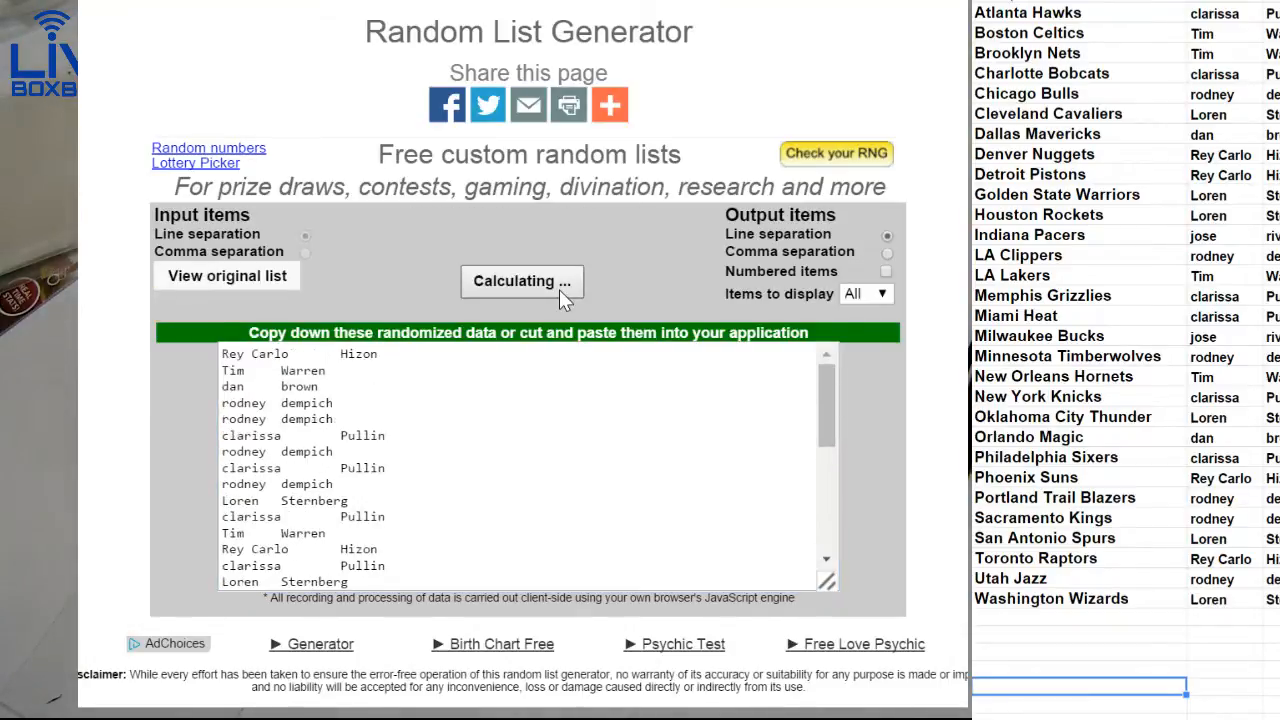
pyautogui.click(521, 281)
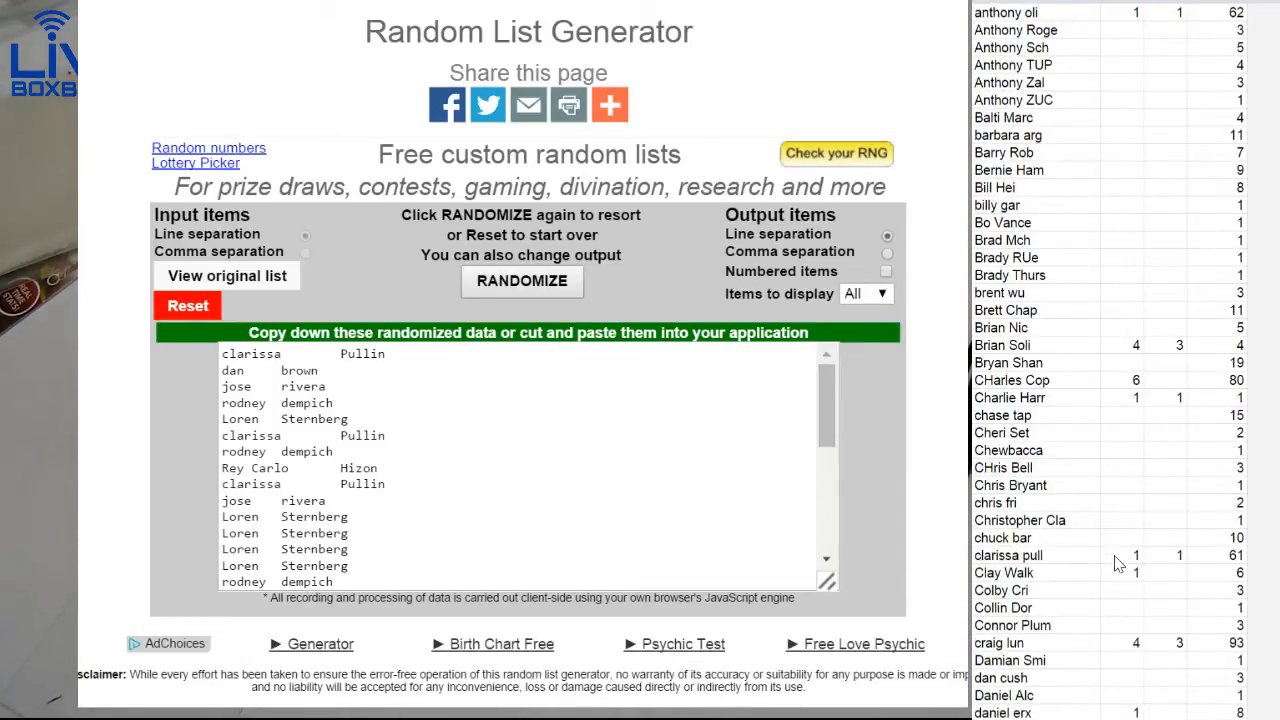
# Raise clarissa's two tally counts from 1 to 2 in the sheet
pyautogui.click(1237, 555)
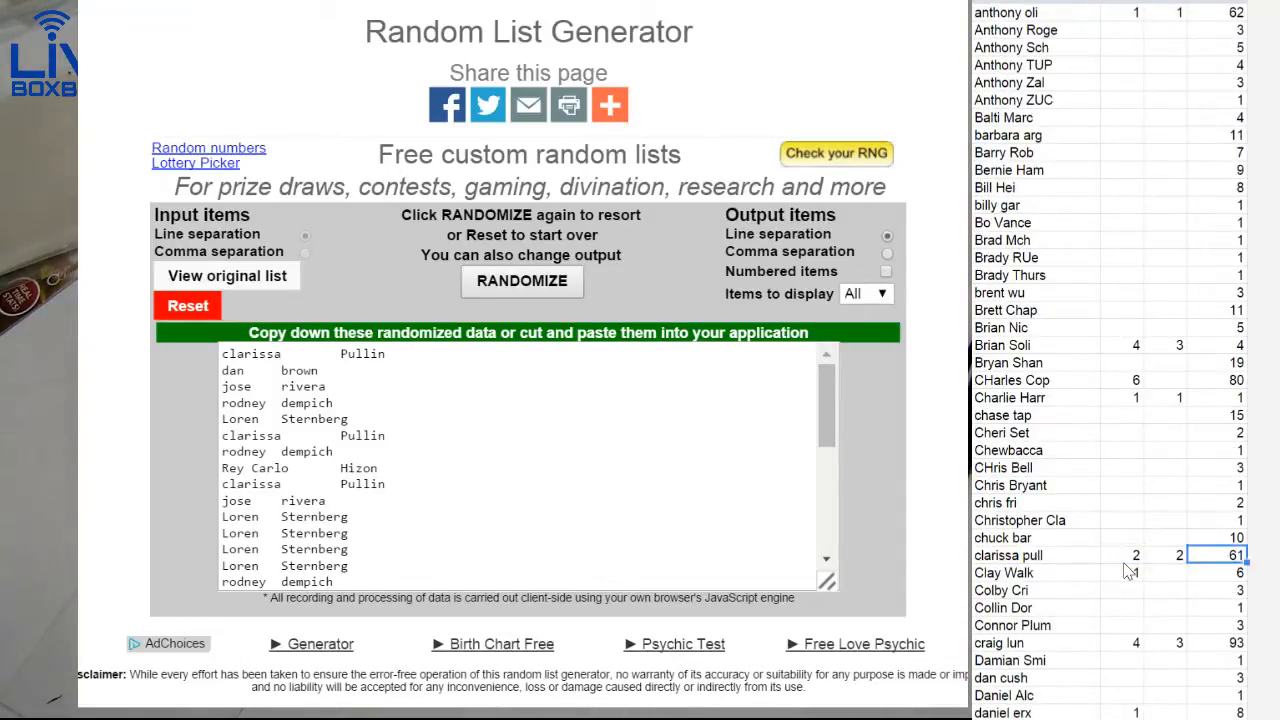
pyautogui.click(1215, 572)
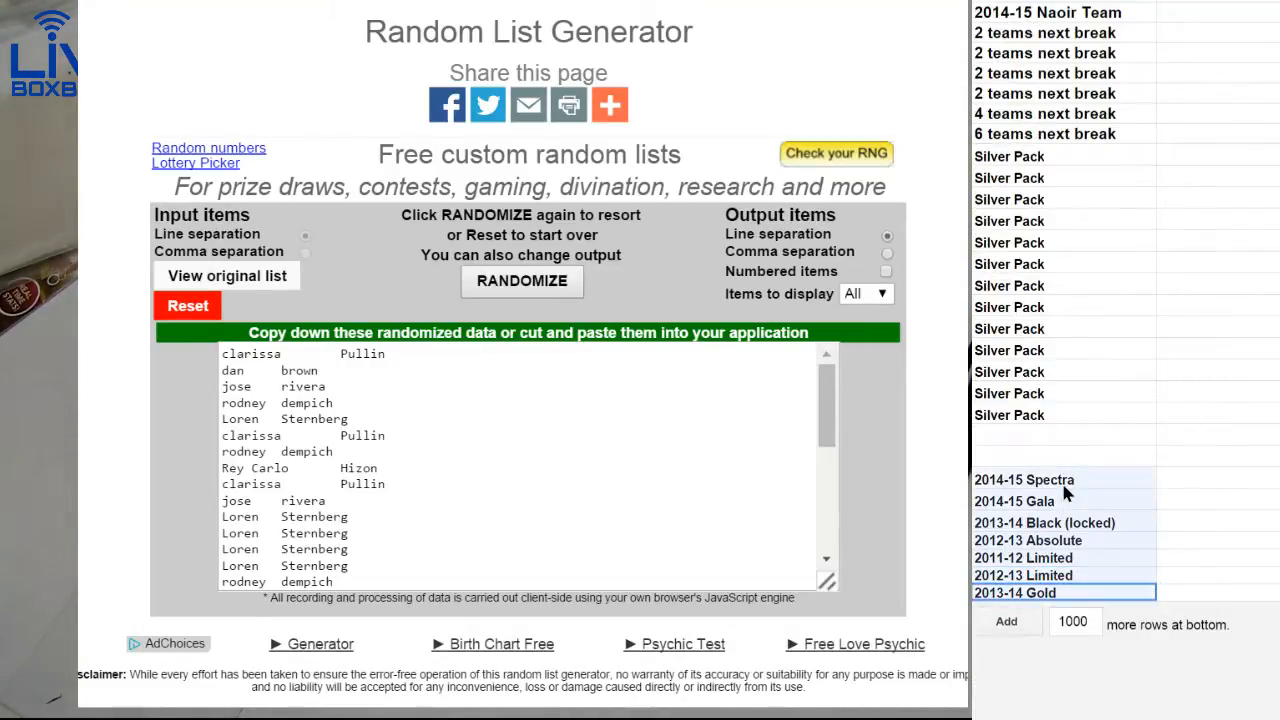
# Shuffle the seven box product names, such as 2014-15 Spectra, twice
pyautogui.click(187, 305)
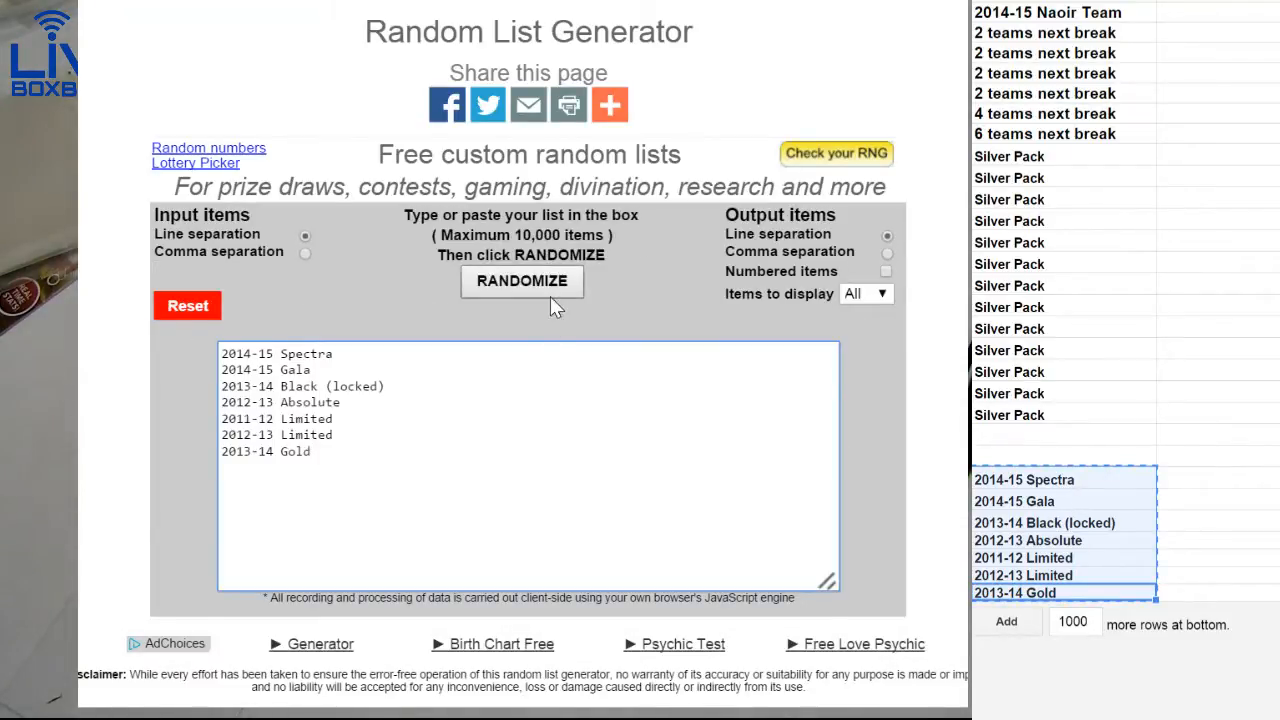
pyautogui.click(521, 281)
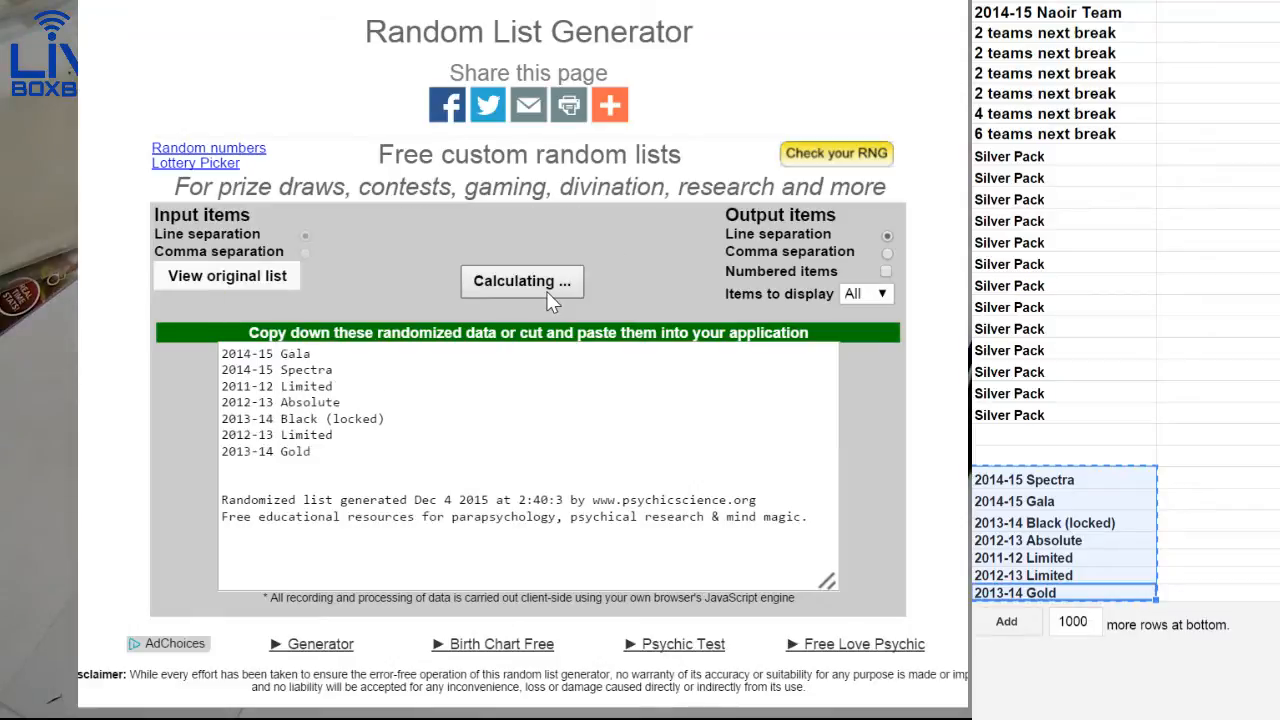
pyautogui.click(521, 281)
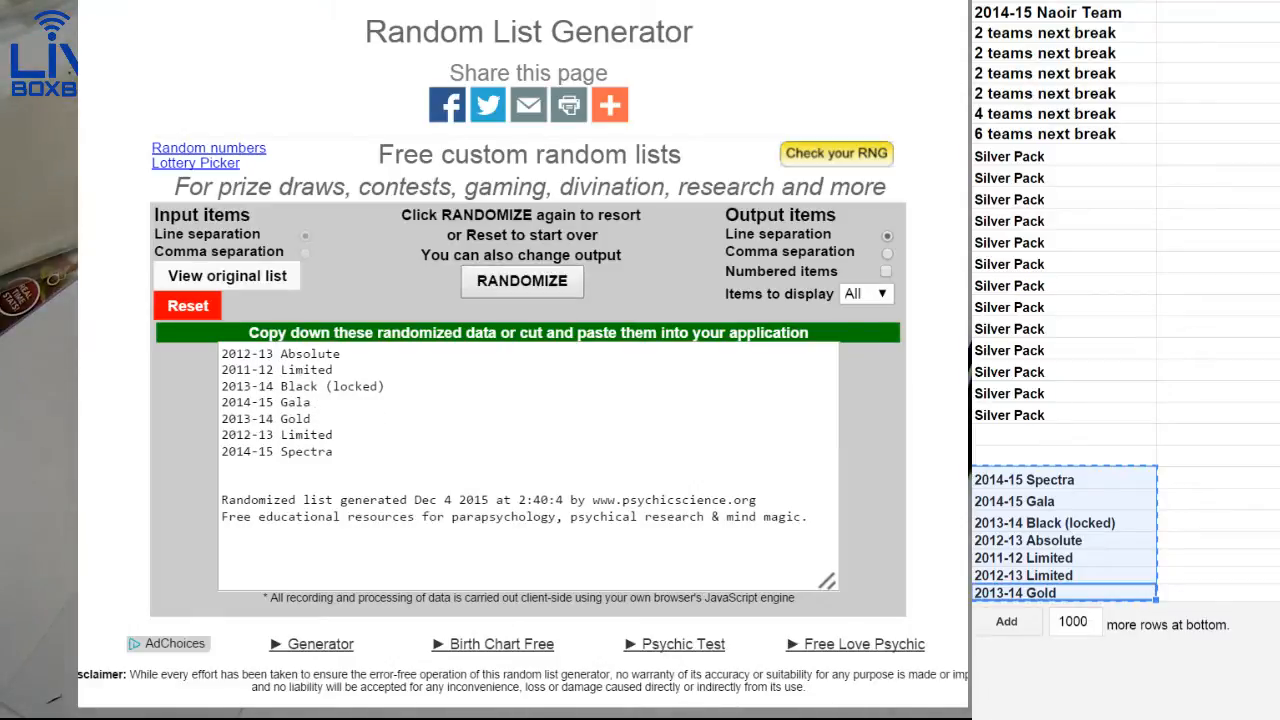
pyautogui.click(1023, 557)
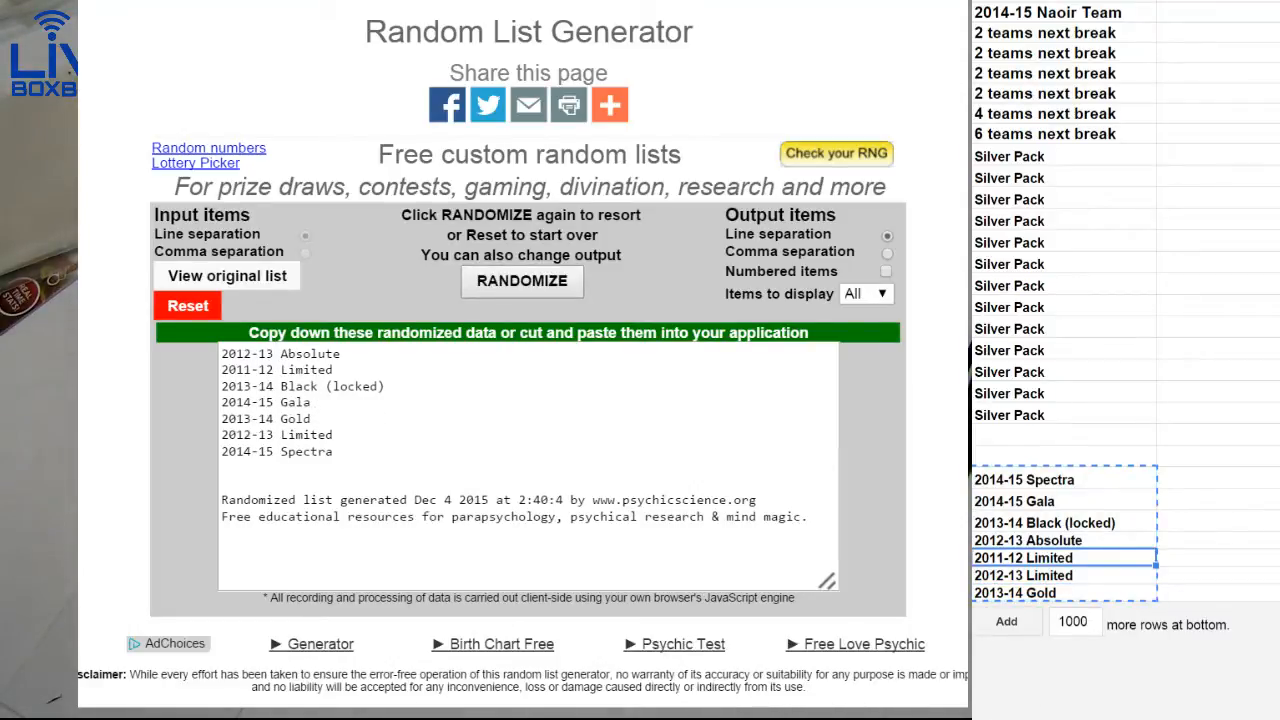